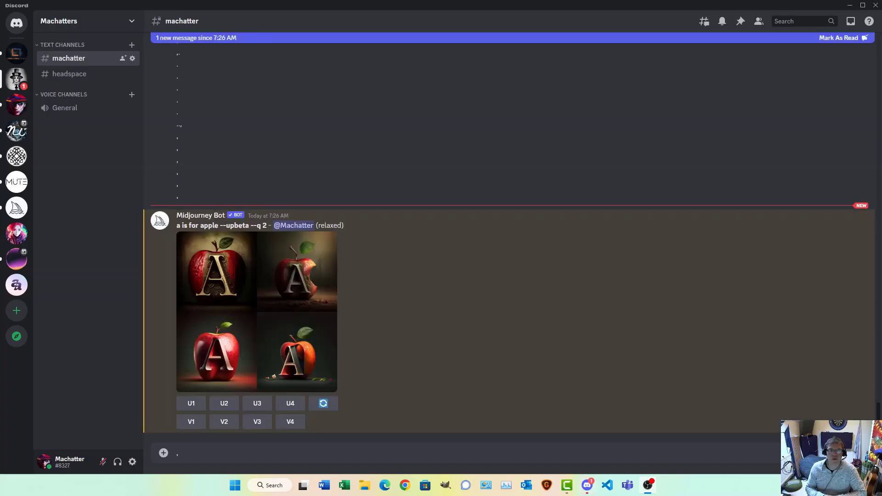
mouse_move(721, 71)
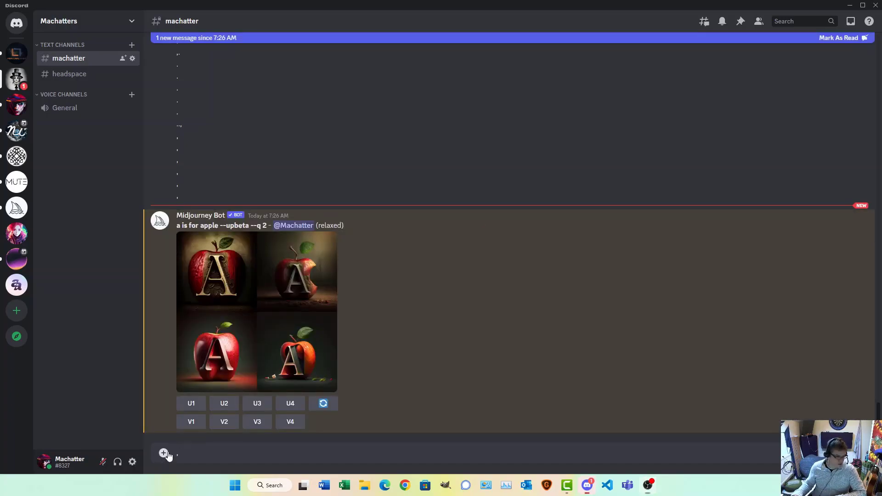
Upload the couple-in-the-pub JPG photo to the machatter channel
click(164, 453)
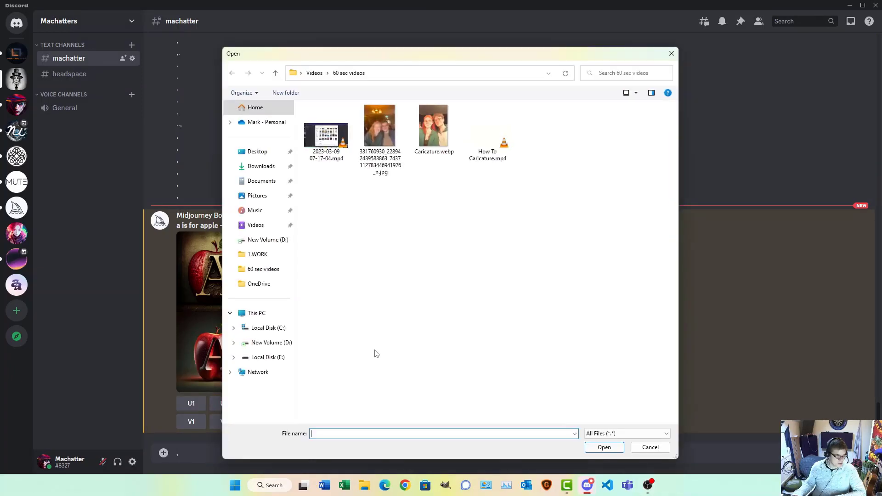
double_click(380, 125)
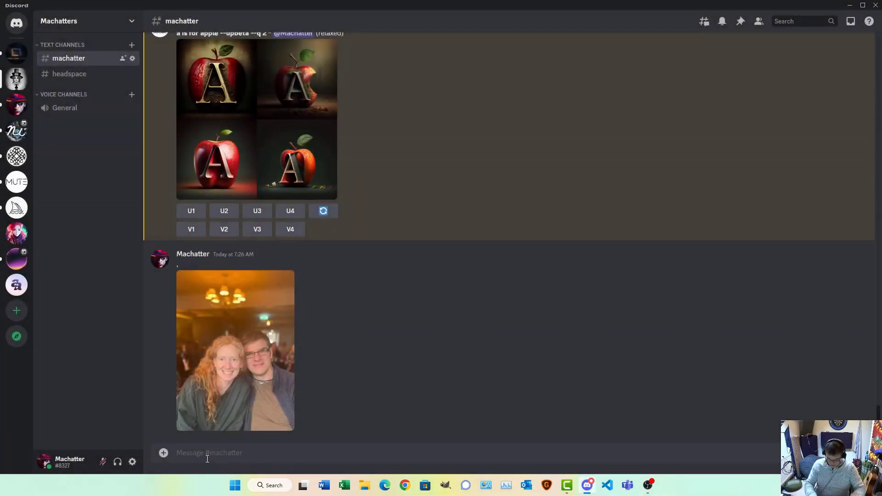
Enter a /imagine prompt with the uploaded photo's URL, Ghibli studios style, and an --a parameter
text(/imagine)
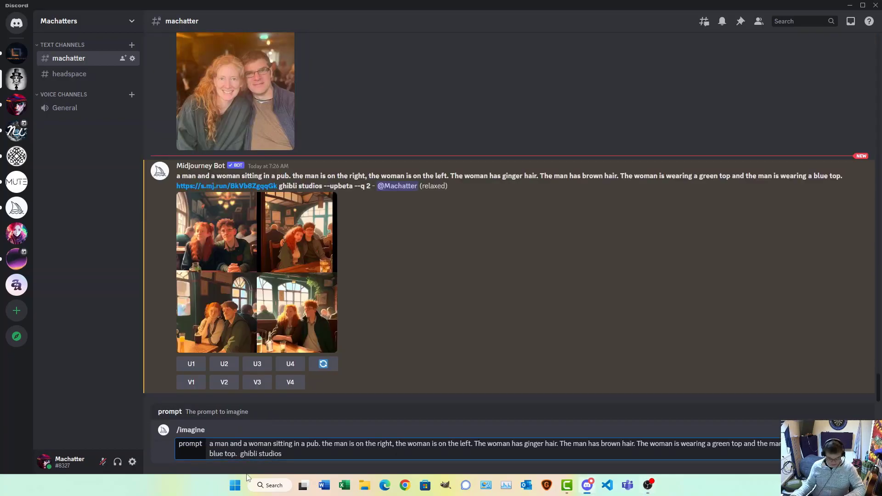
text(https://cdn.discordapp.com/attachments/1003982193942597664/1083289298599673896/331760930_228942439583863_7437112783446941976_n.jpg)
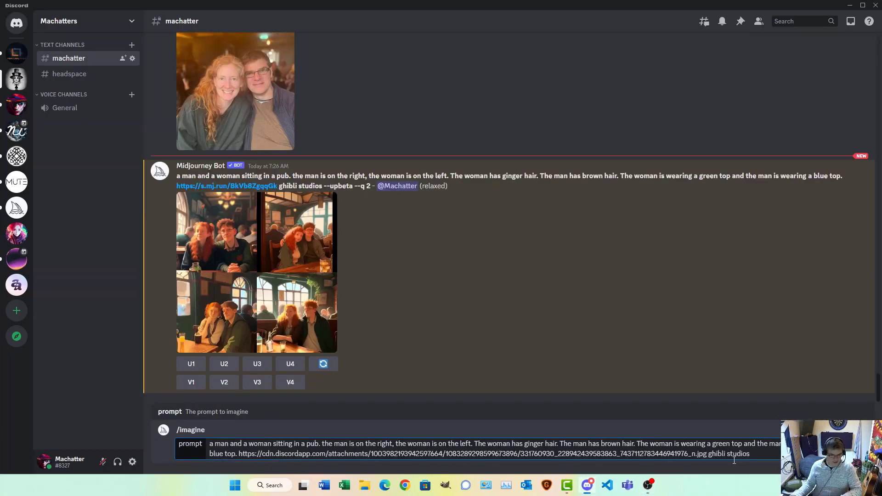
text(—a)
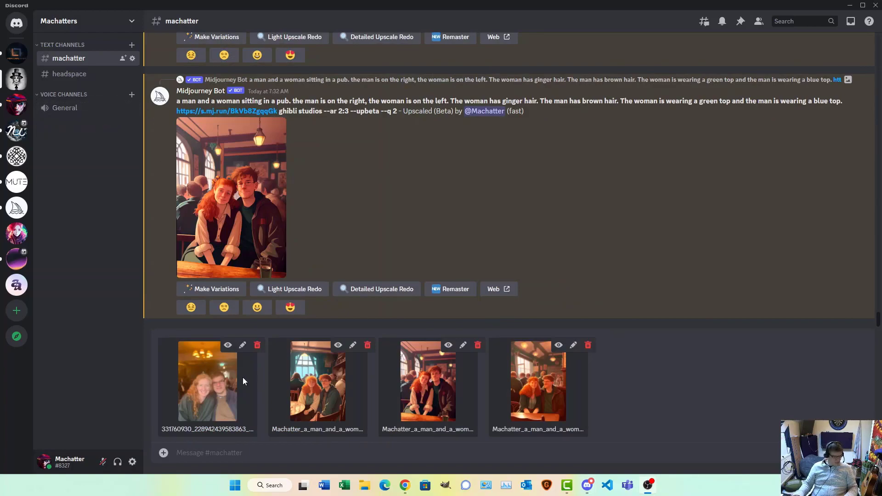
mouse_move(340, 384)
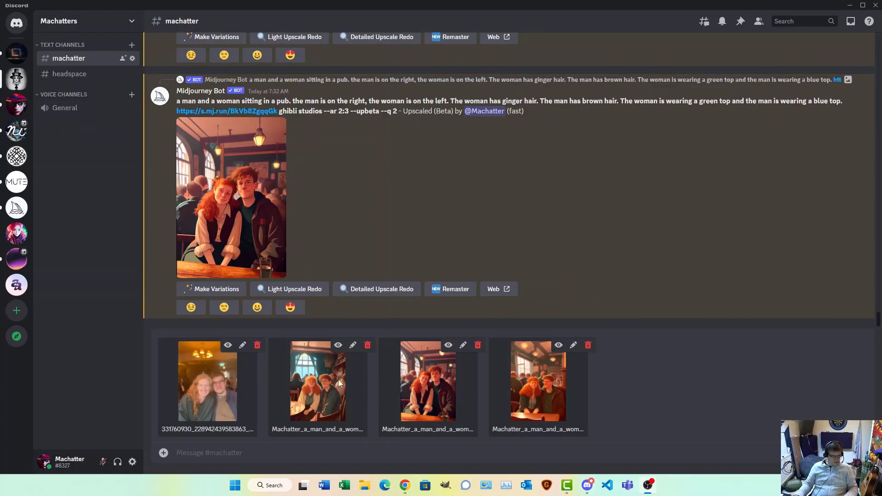